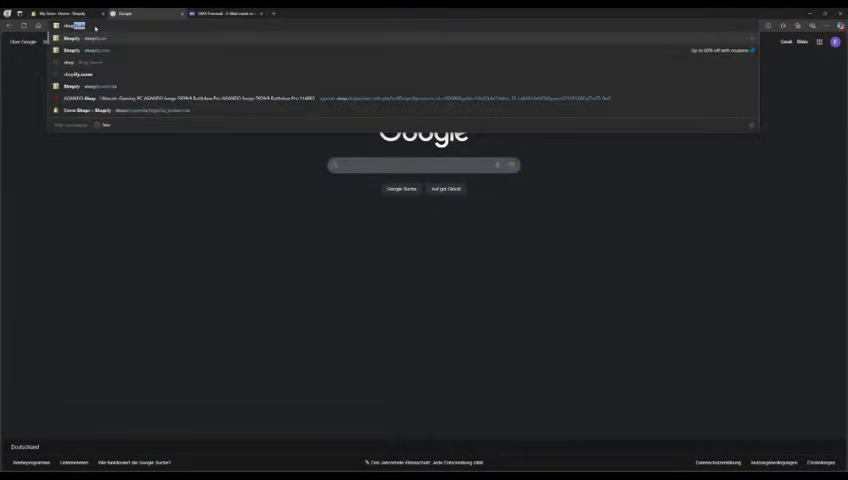
# Create a Shopify free-trial account on shopify.com using email and password sign-up
pyautogui.click(65, 38)
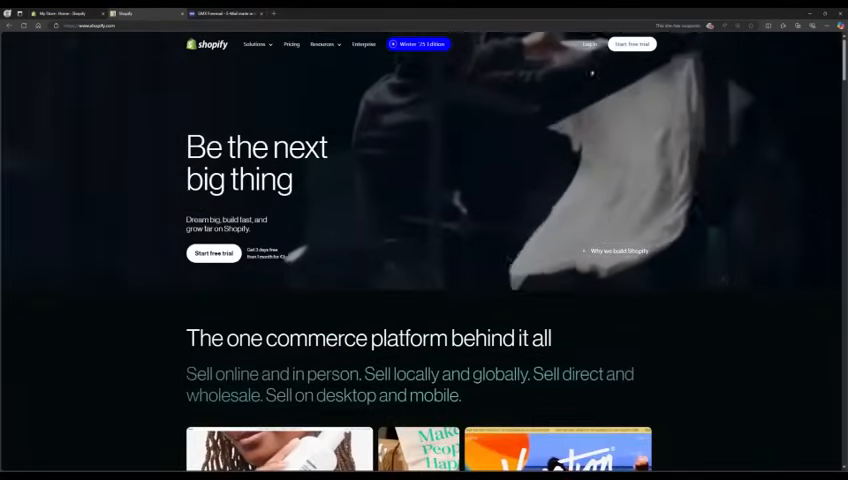
pyautogui.click(213, 253)
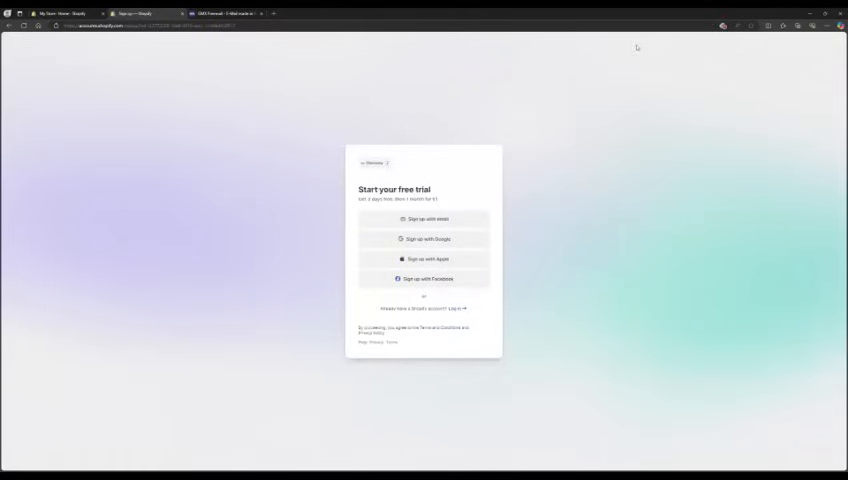
pyautogui.click(424, 219)
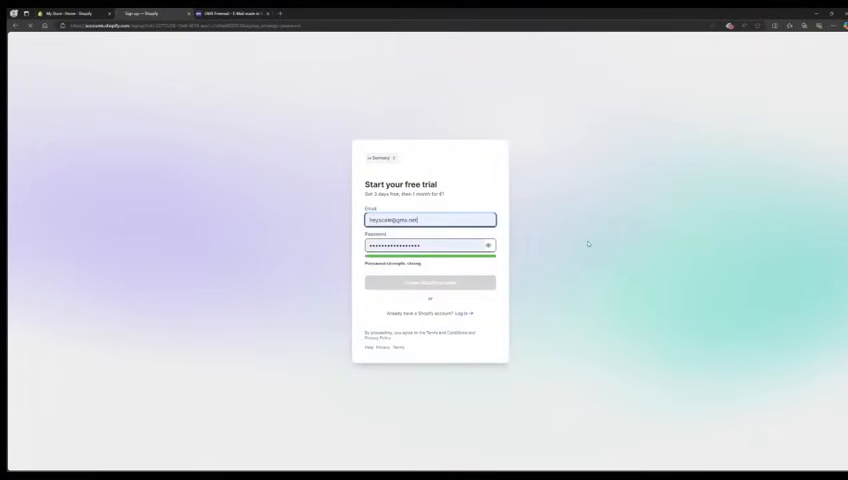
pyautogui.click(429, 282)
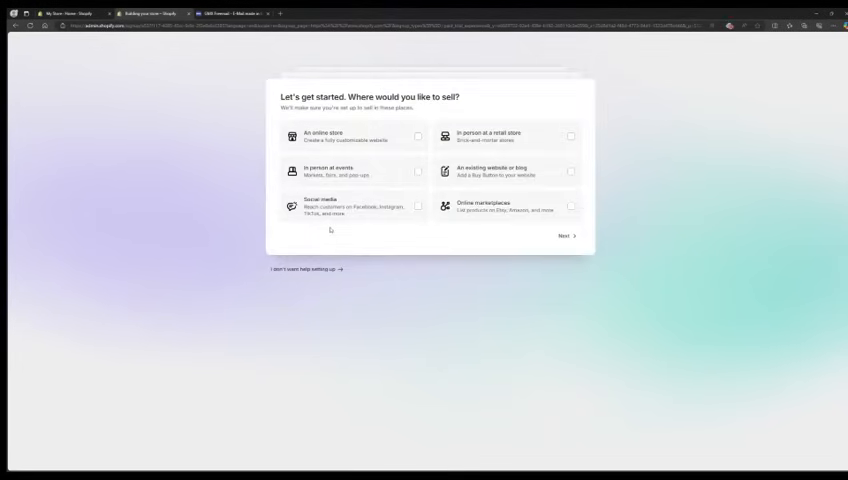
# Answer the setup questions: sell through an online store, offering dropshipping products
pyautogui.click(355, 136)
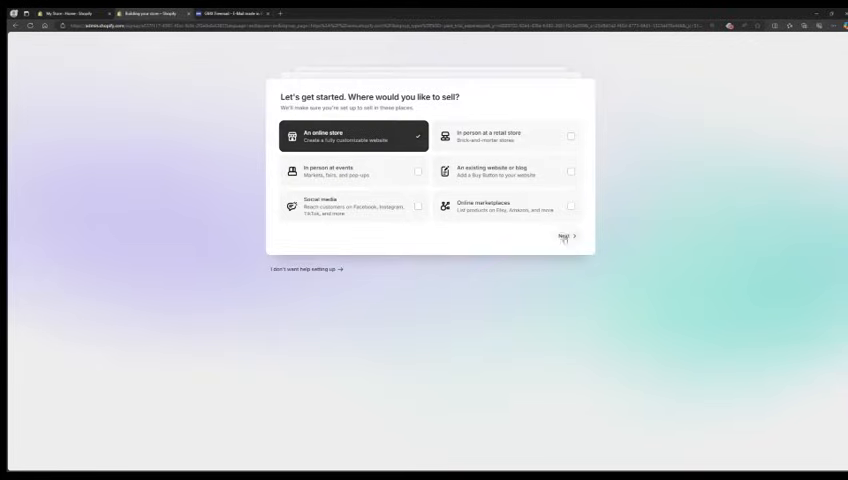
pyautogui.click(565, 237)
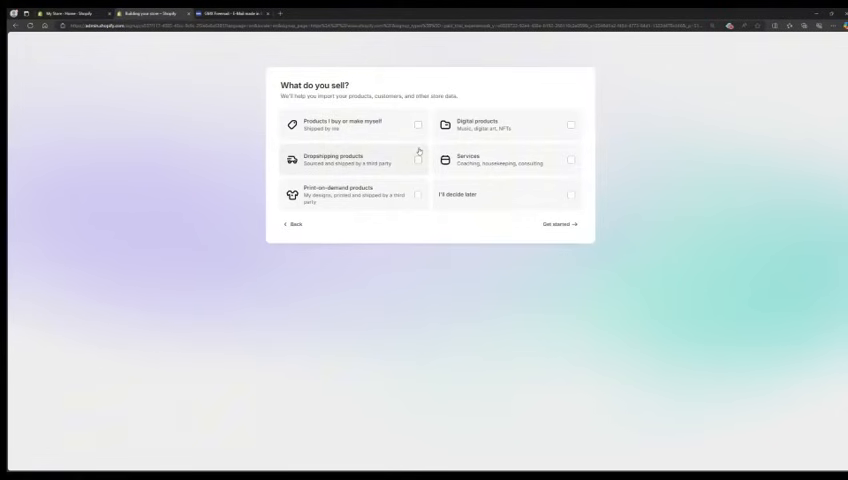
pyautogui.click(353, 159)
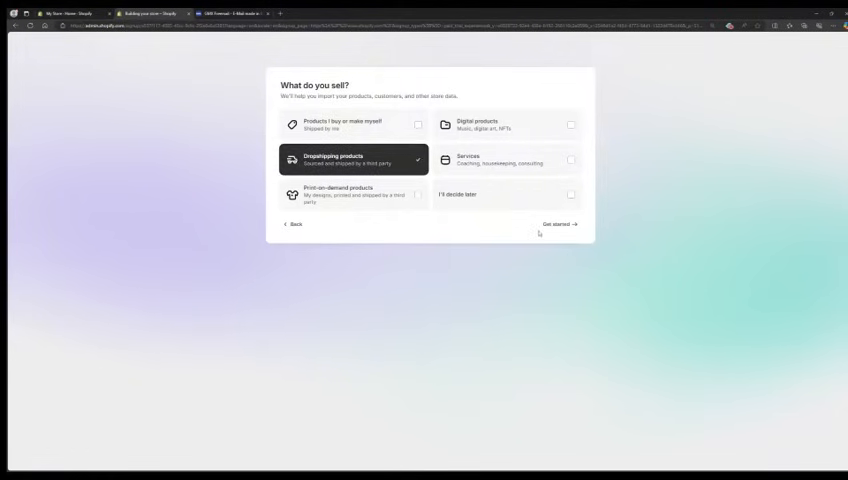
pyautogui.click(557, 224)
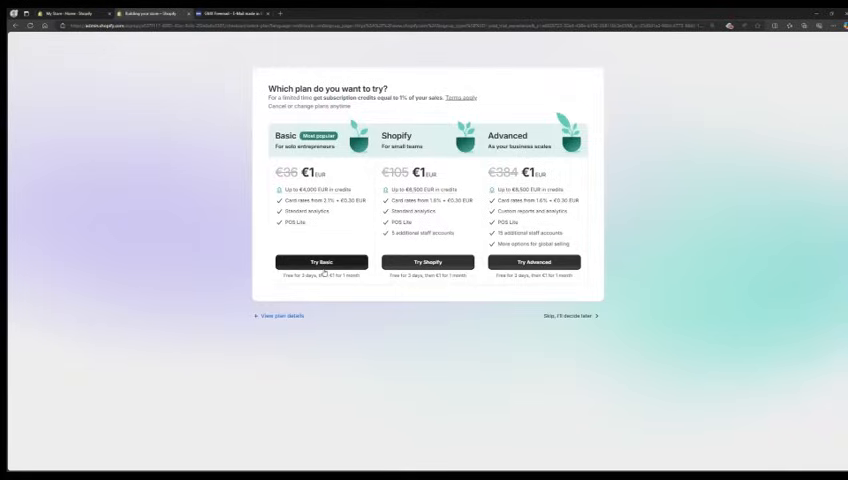
# Skip plan selection and browse product sourcing apps from the setup guide
pyautogui.click(571, 316)
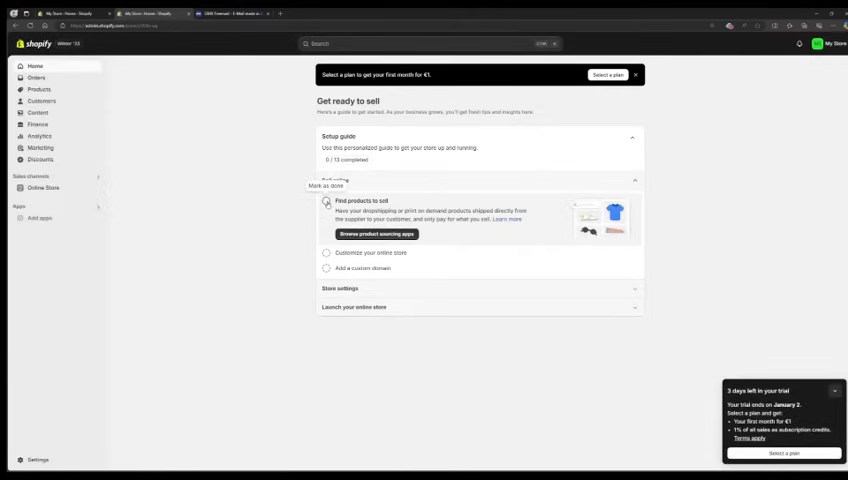
pyautogui.click(377, 234)
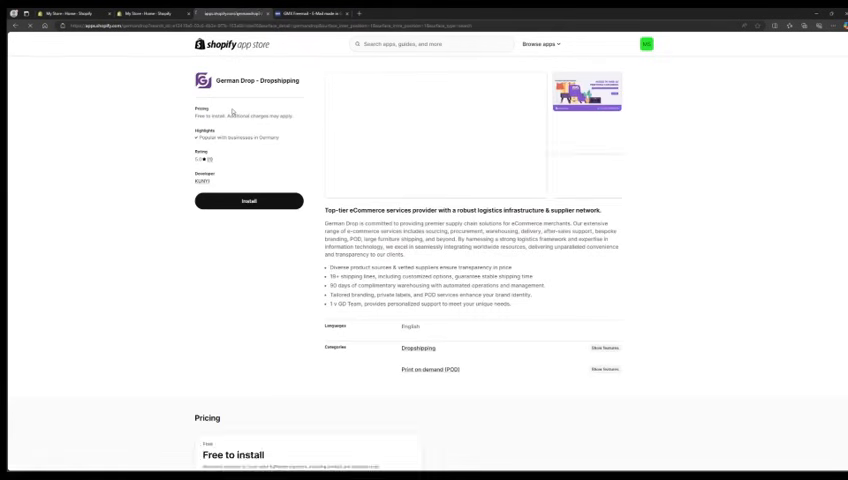
# Install German Drop from its App Store page and approve its data access permissions
pyautogui.click(248, 201)
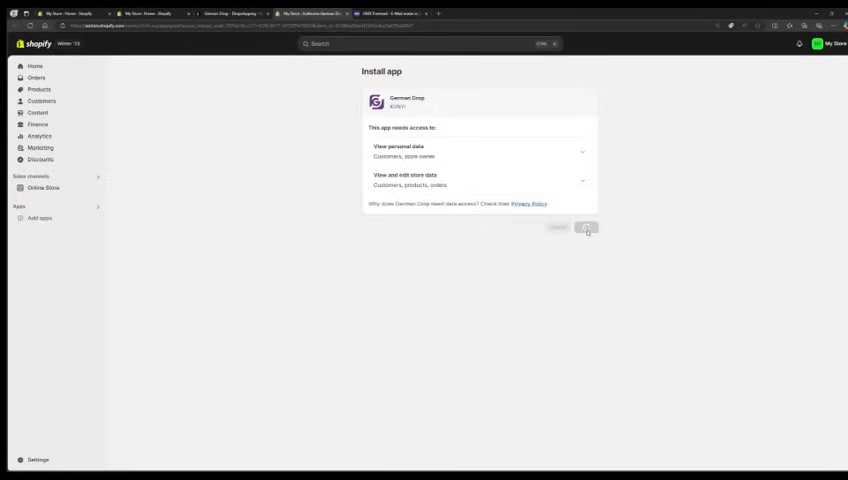
pyautogui.click(586, 227)
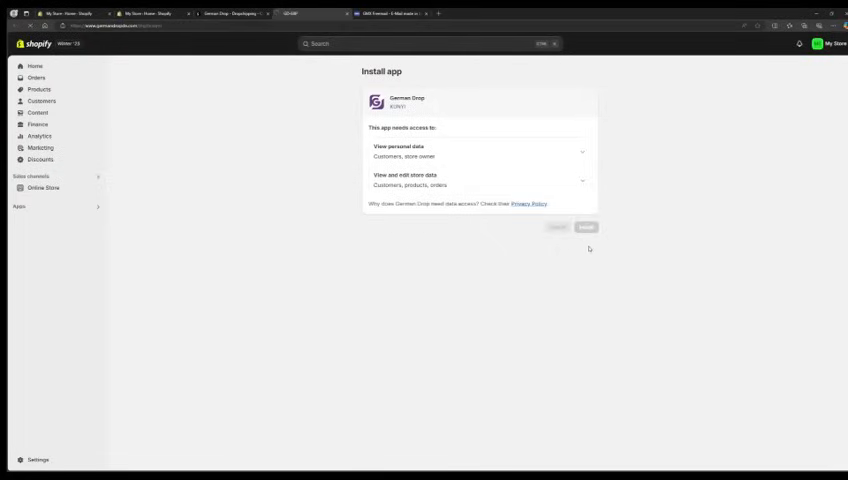
pyautogui.click(586, 226)
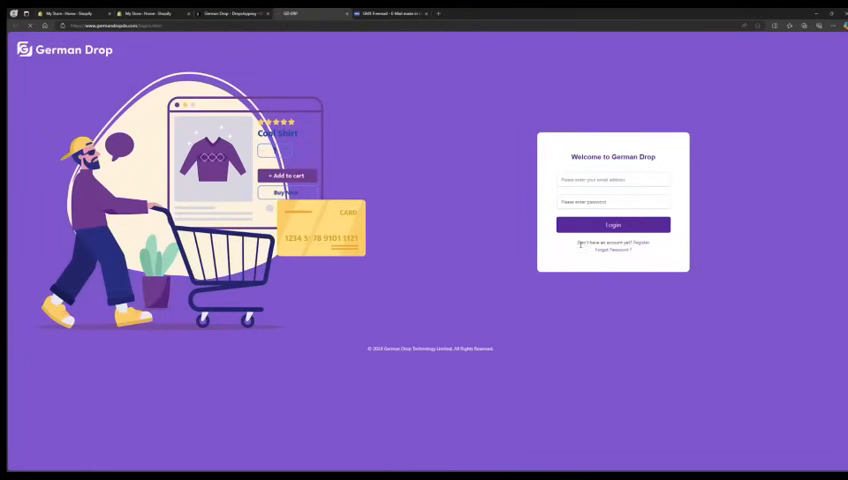
# Register a German Drop account with an emailed verification code, then log in
pyautogui.click(636, 243)
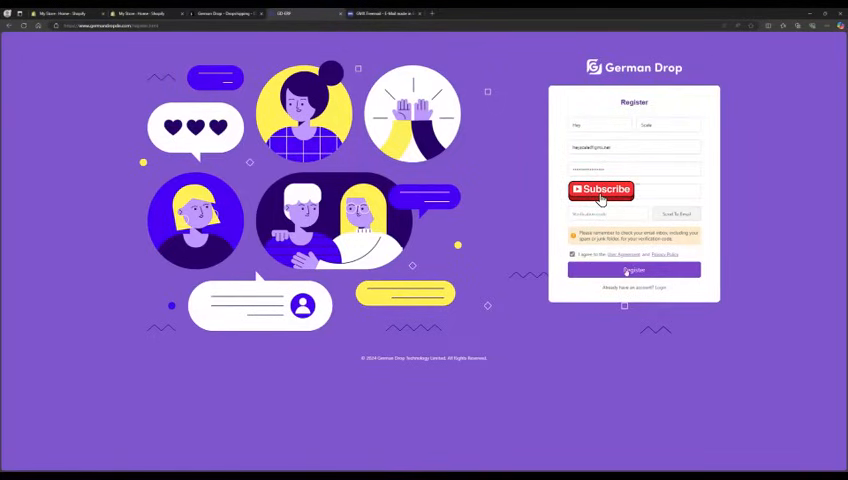
pyautogui.click(380, 13)
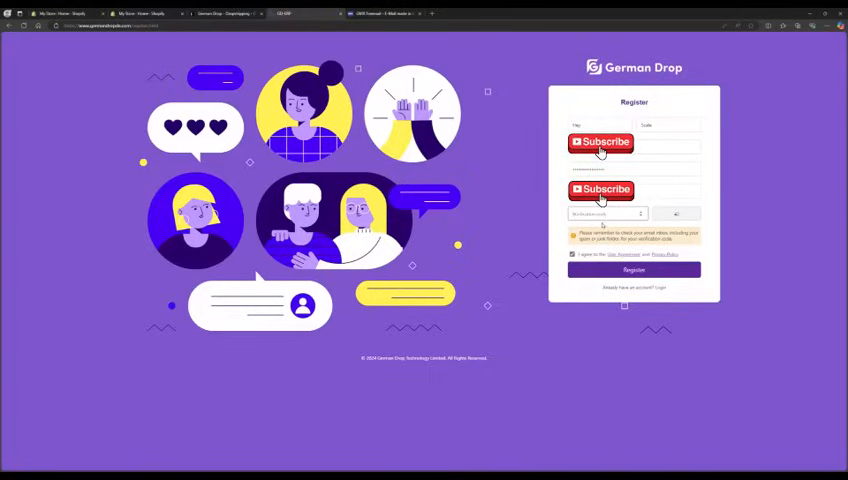
pyautogui.click(654, 288)
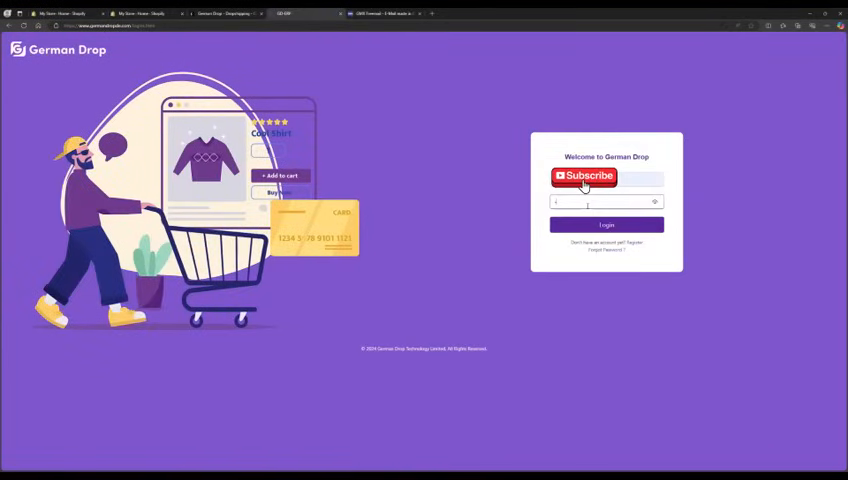
pyautogui.click(606, 225)
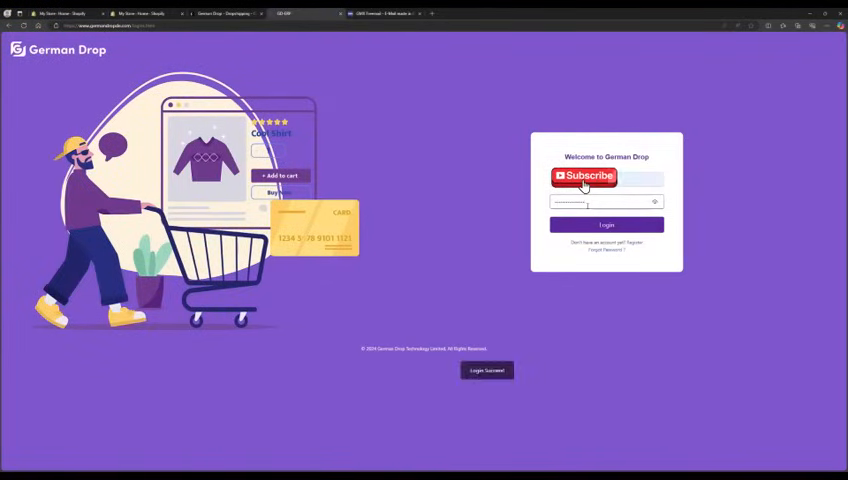
pyautogui.click(606, 225)
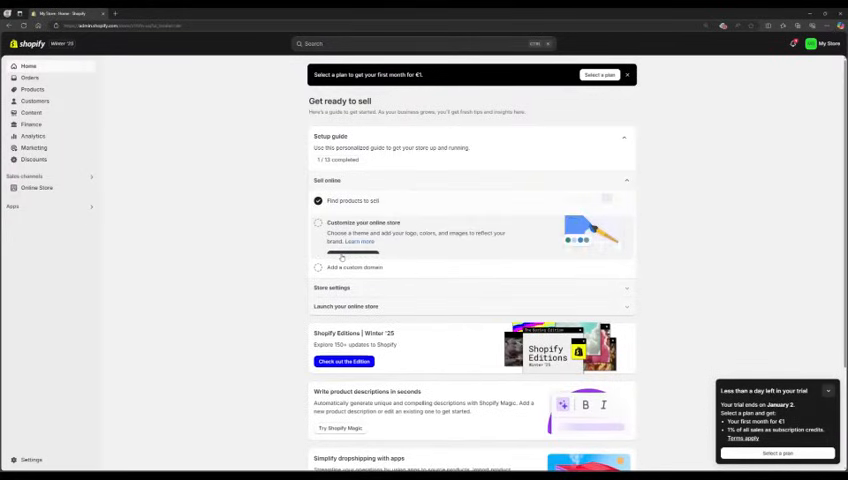
# Open Customize theme from the setup guide and browse the Popular free themes
pyautogui.click(360, 222)
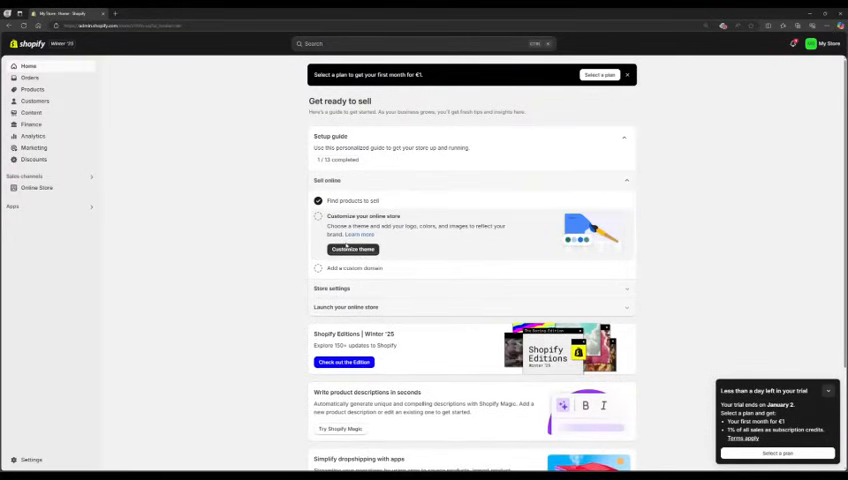
pyautogui.click(352, 249)
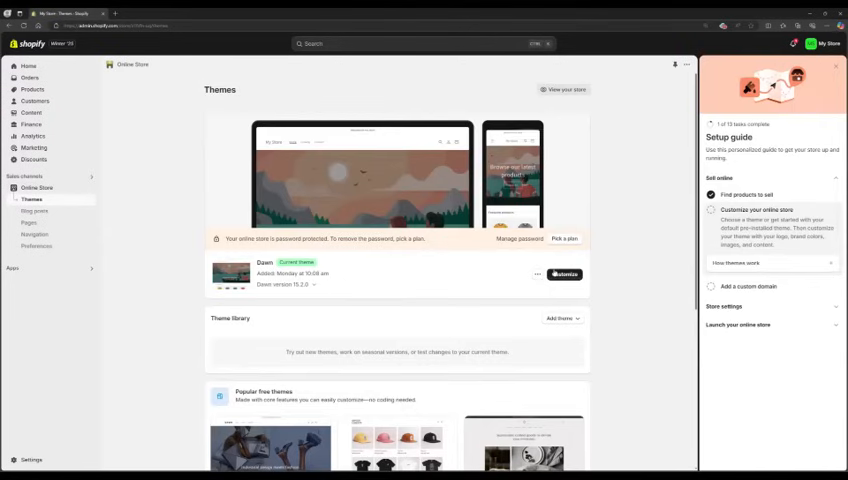
pyautogui.scroll(-3)
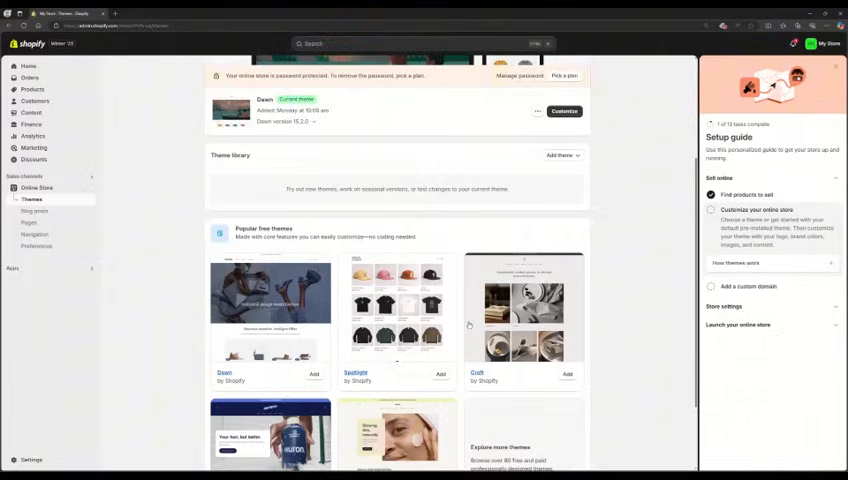
pyautogui.scroll(-3)
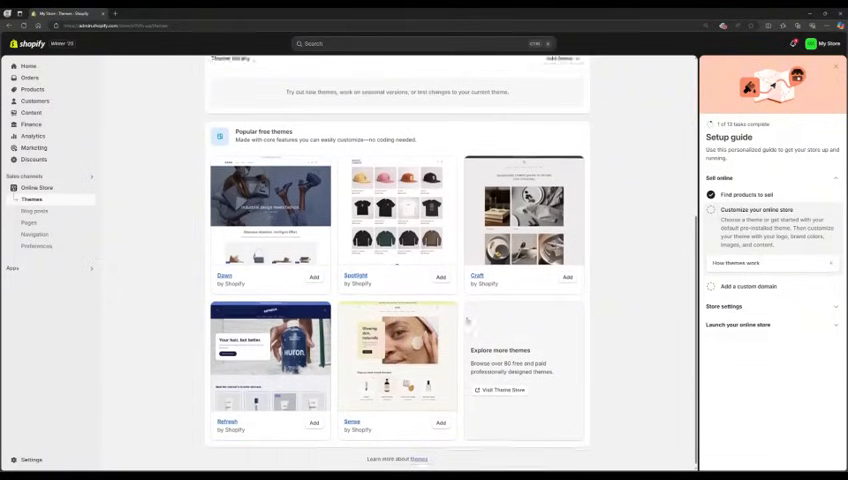
pyautogui.scroll(3)
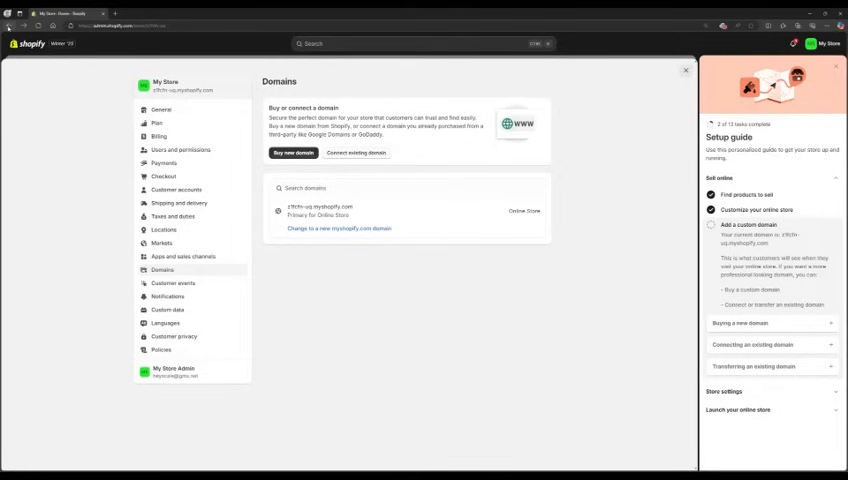
# Return to Home and mark the privacy settings review task as done
pyautogui.click(29, 66)
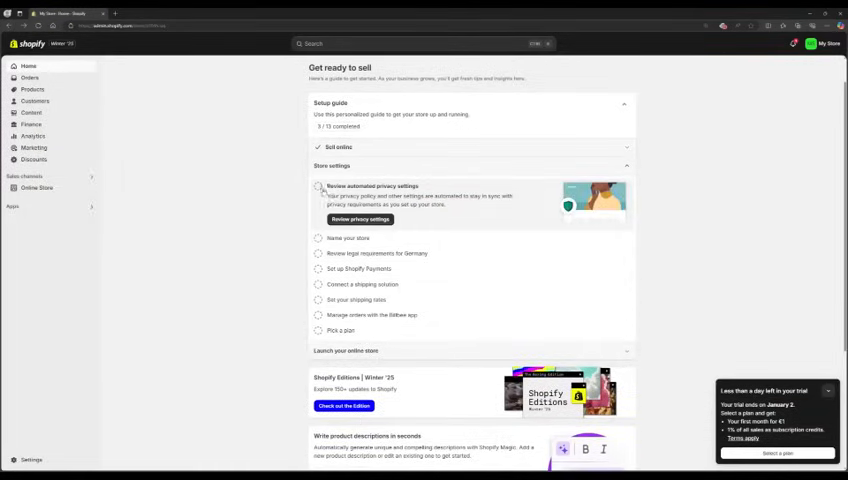
pyautogui.click(358, 219)
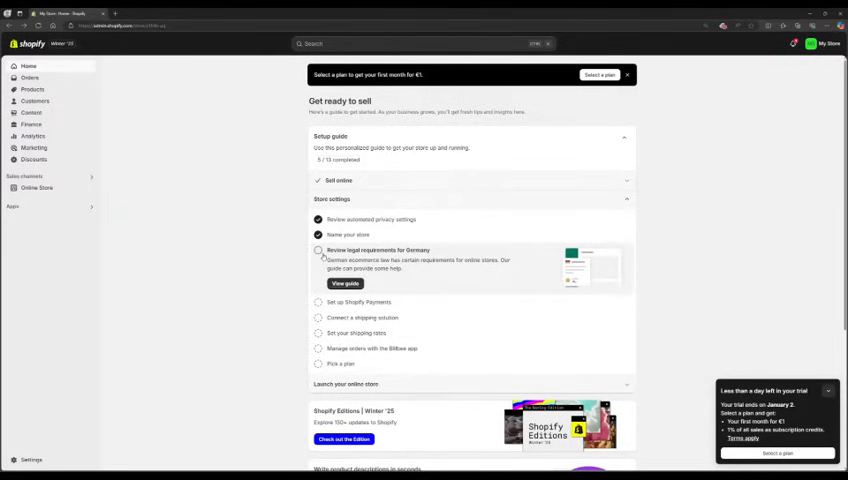
# Check off the Germany legal requirements and Shopify Payments setup tasks
pyautogui.click(318, 251)
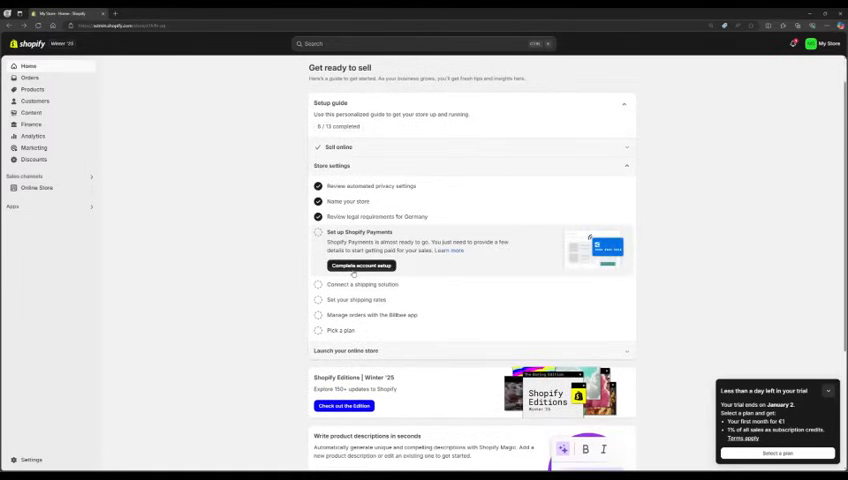
pyautogui.moveTo(467, 258)
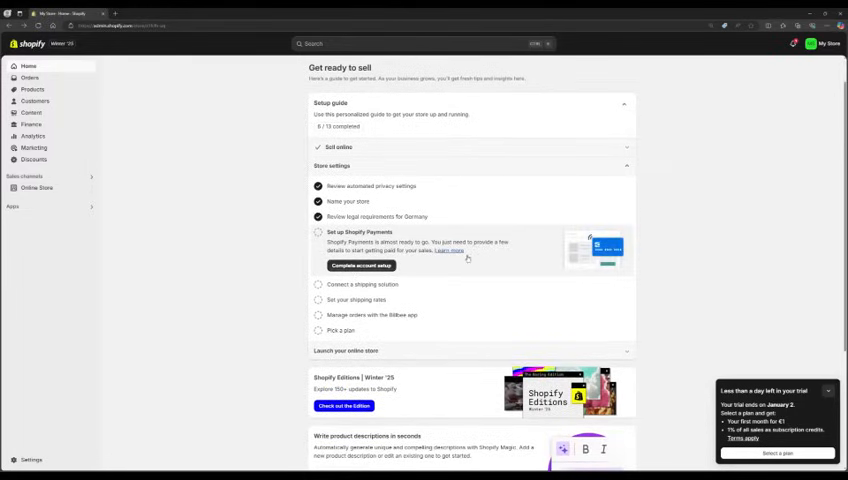
pyautogui.click(360, 266)
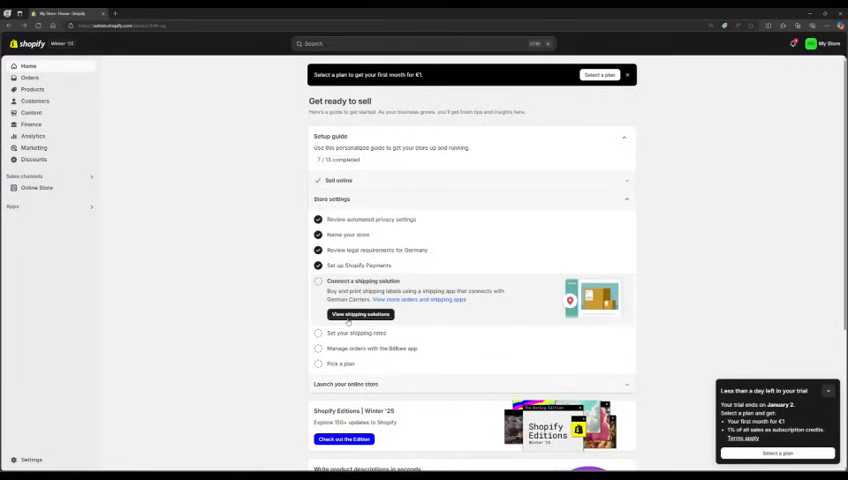
# View and dismiss the recommended shipping apps, then expand the shipping rates task
pyautogui.click(359, 314)
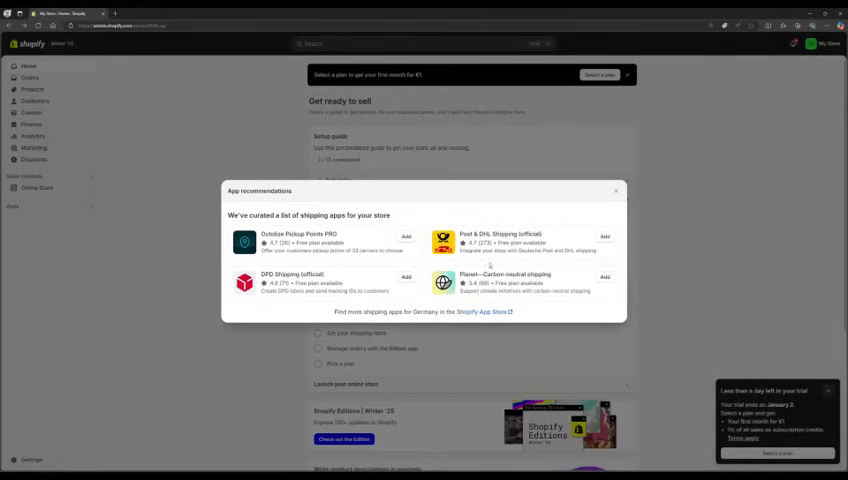
pyautogui.click(616, 191)
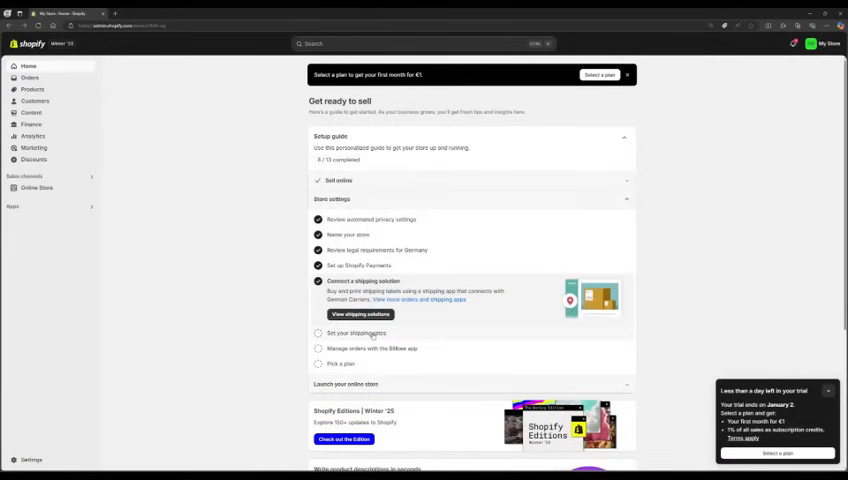
pyautogui.click(354, 333)
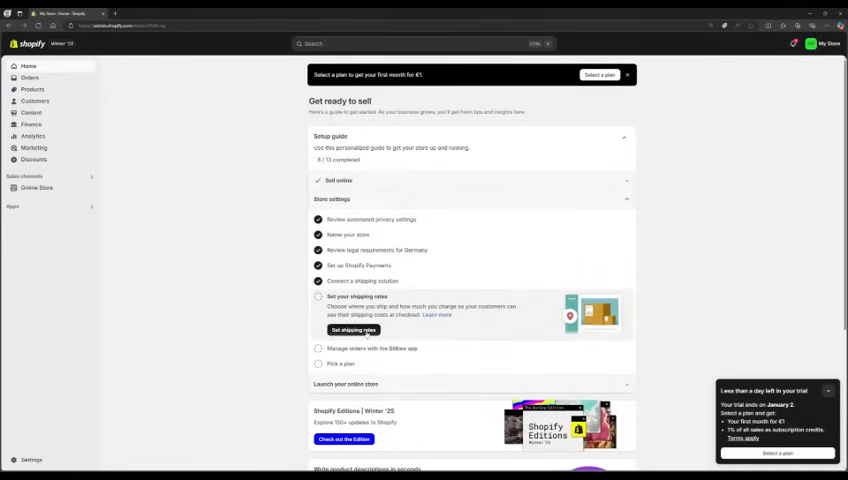
# Review the Deutschland, EU and International rates in Shipping and delivery settings
pyautogui.click(353, 330)
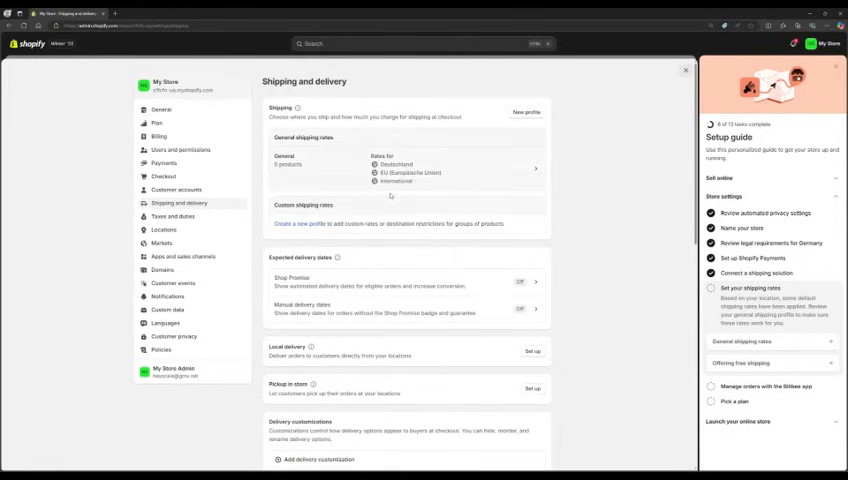
pyautogui.scroll(-3)
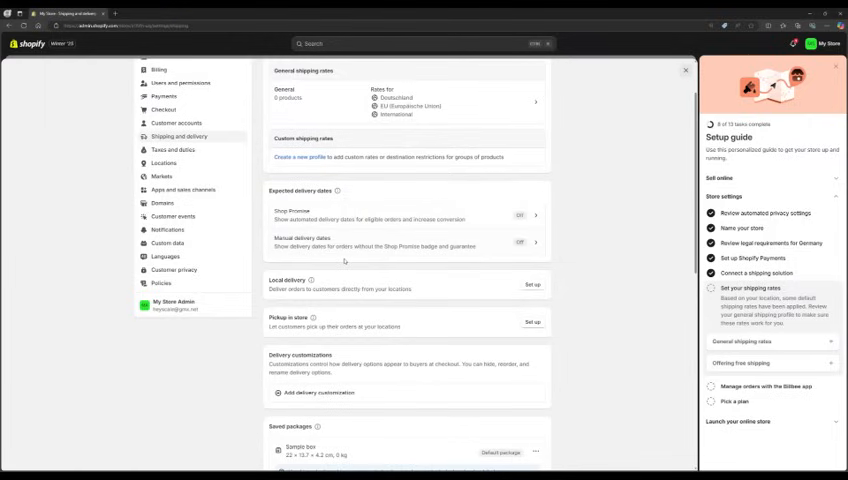
pyautogui.scroll(-3)
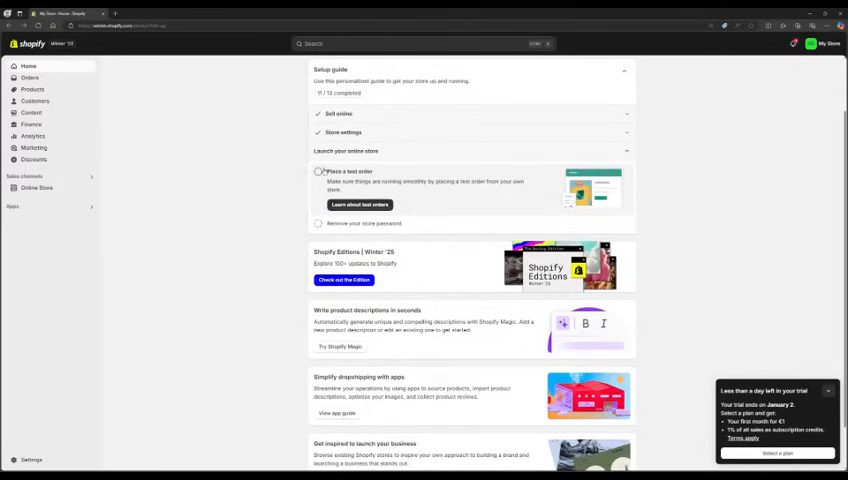
# Read the test order help article, then mark 'Place a test order' as done
pyautogui.click(359, 204)
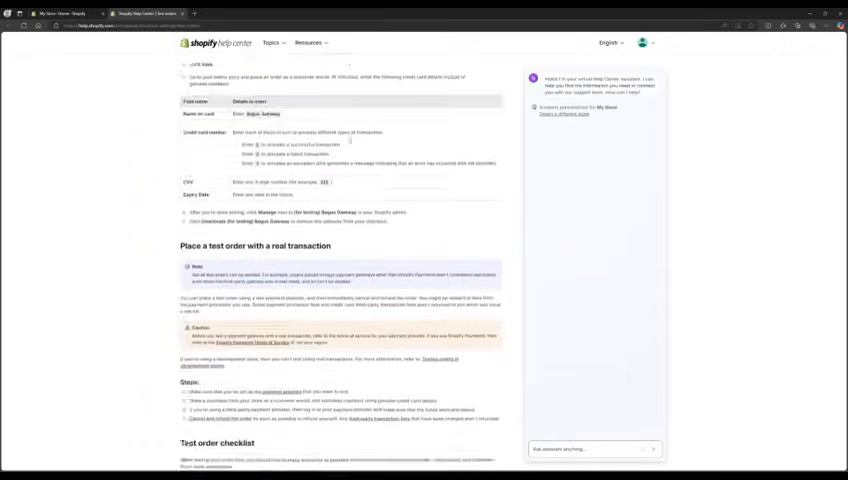
pyautogui.click(40, 13)
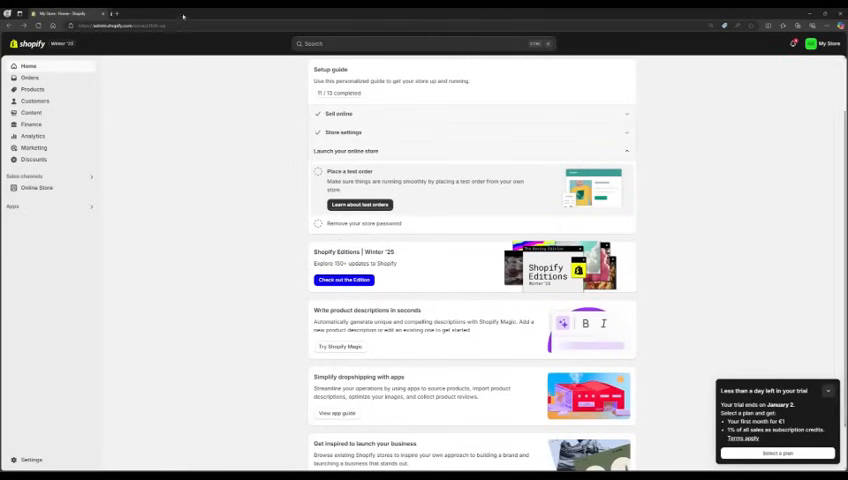
pyautogui.click(318, 171)
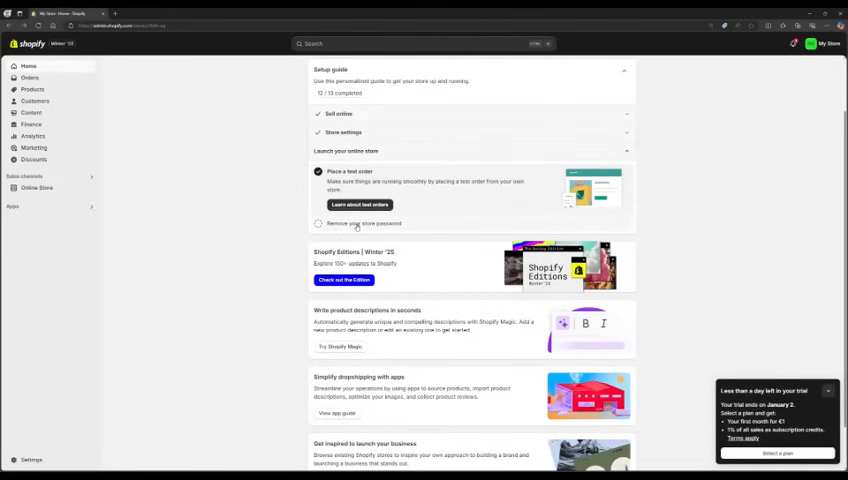